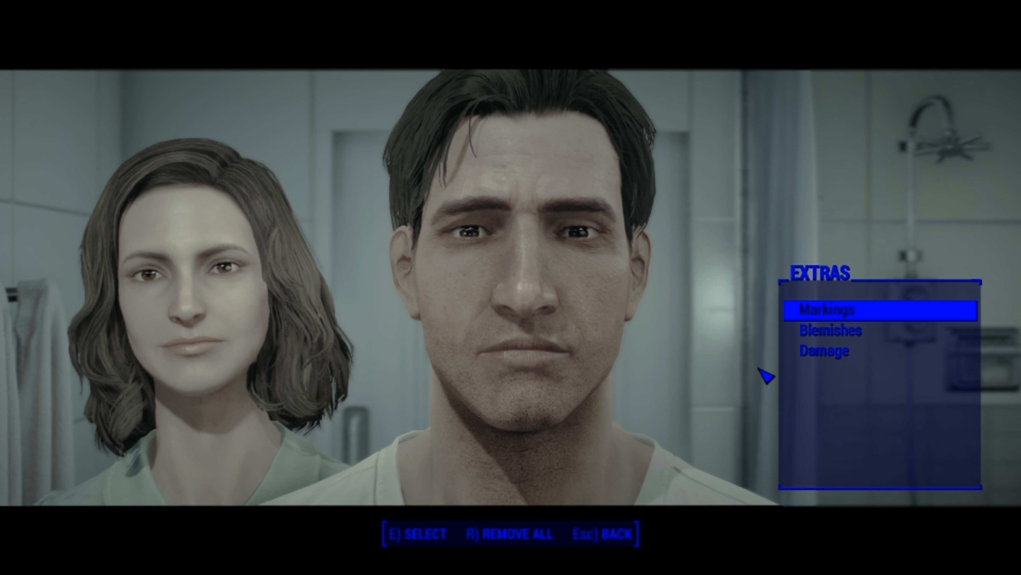
Apply the Moles - Full Face marking and confirm, returning to face sculpting
{"action": "left_click", "coordinate": [826, 351]}
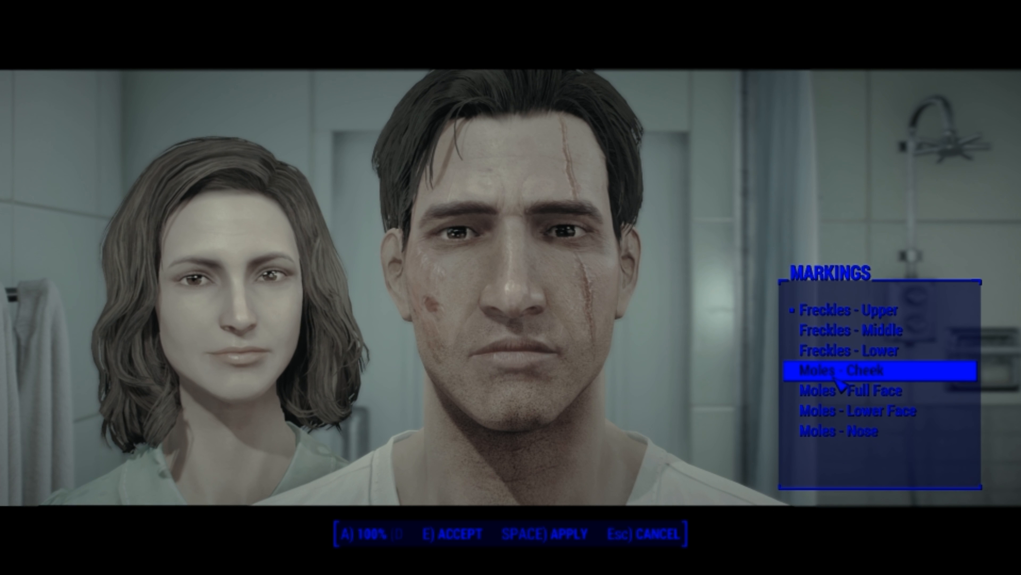
{"action": "left_click", "coordinate": [848, 390]}
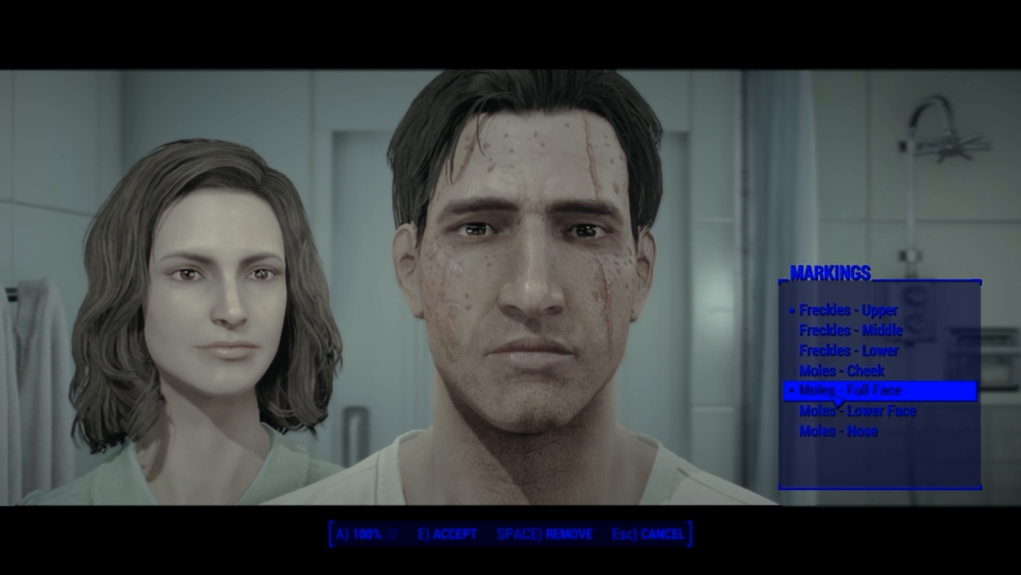
{"action": "key", "text": "Escape"}
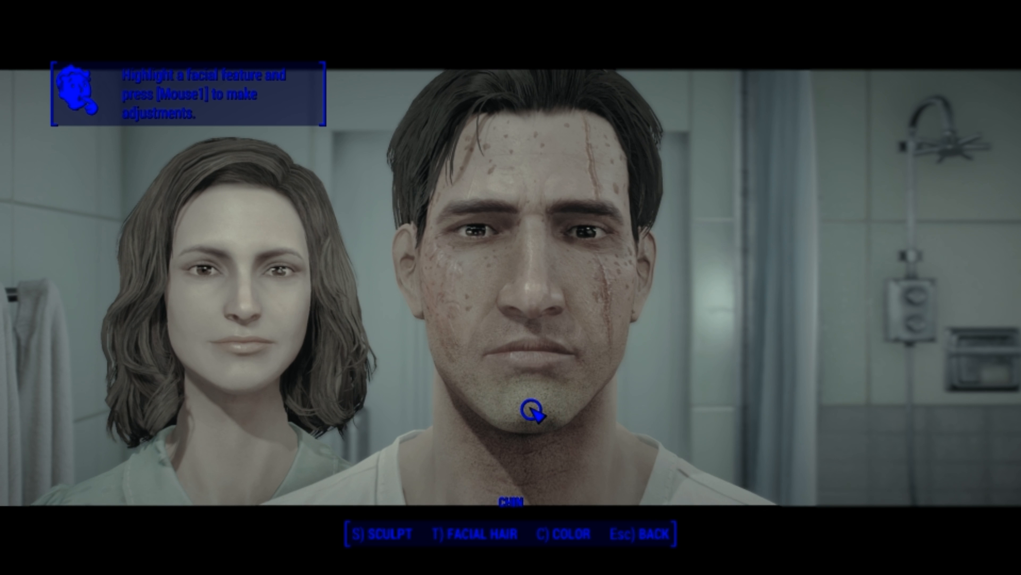
{"action": "key", "text": "t"}
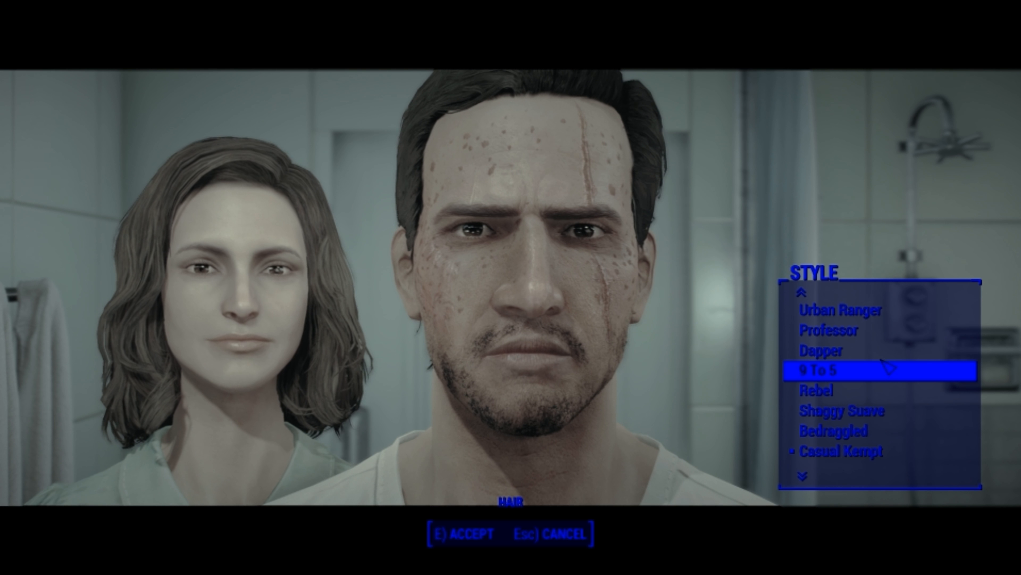
Choose a slicked-back hairstyle and a pale glowing eye colour, then confirm
{"action": "scroll", "scroll_direction": "down", "scroll_amount": 3}
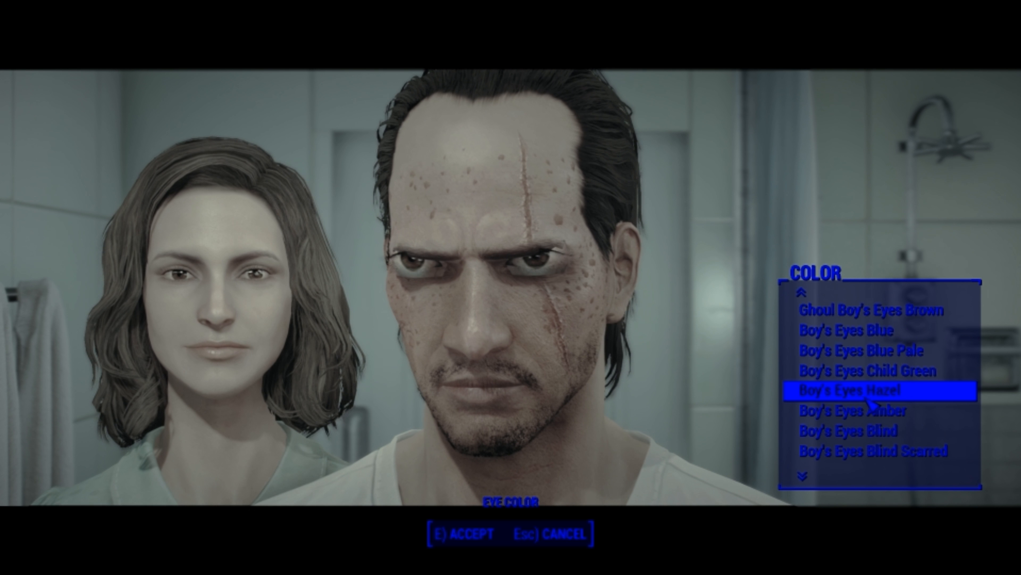
{"action": "scroll", "scroll_direction": "down", "scroll_amount": 3}
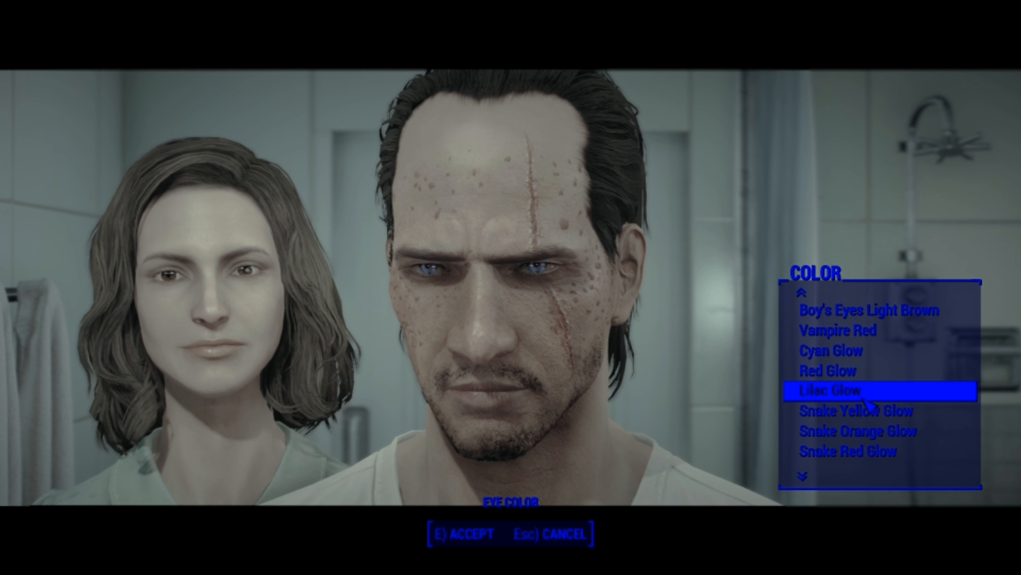
{"action": "scroll", "scroll_direction": "down", "scroll_amount": 3}
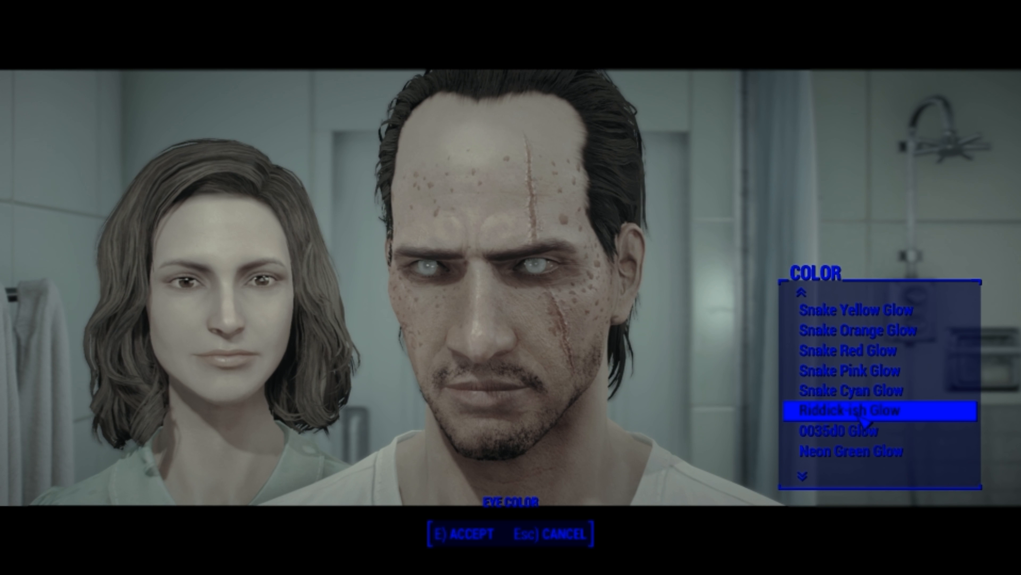
{"action": "key", "text": "Escape"}
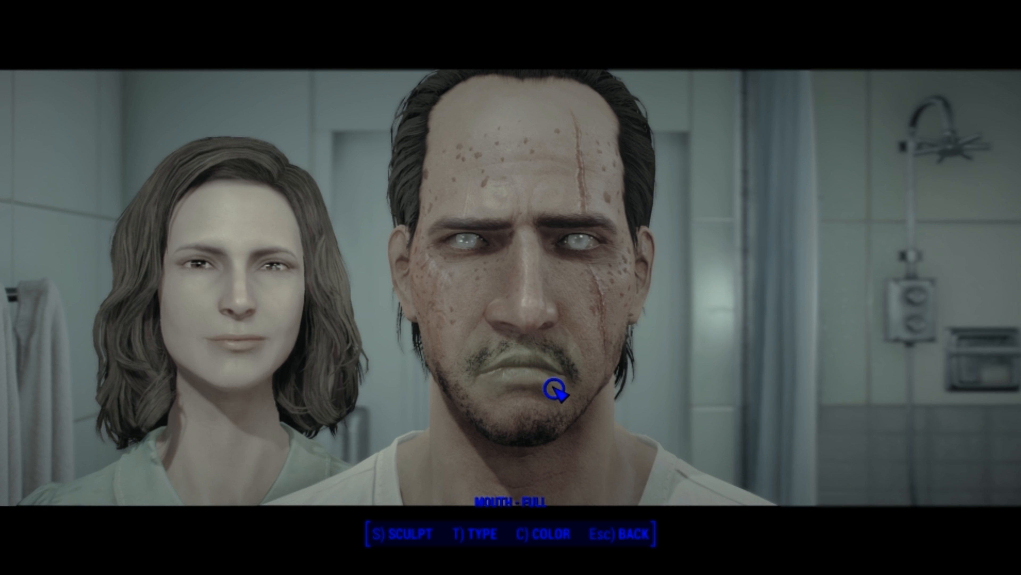
Browse the Mouth - Bottom presets (Pout, Rounded) and settle on a new lower-lip shape
{"action": "key", "text": "t"}
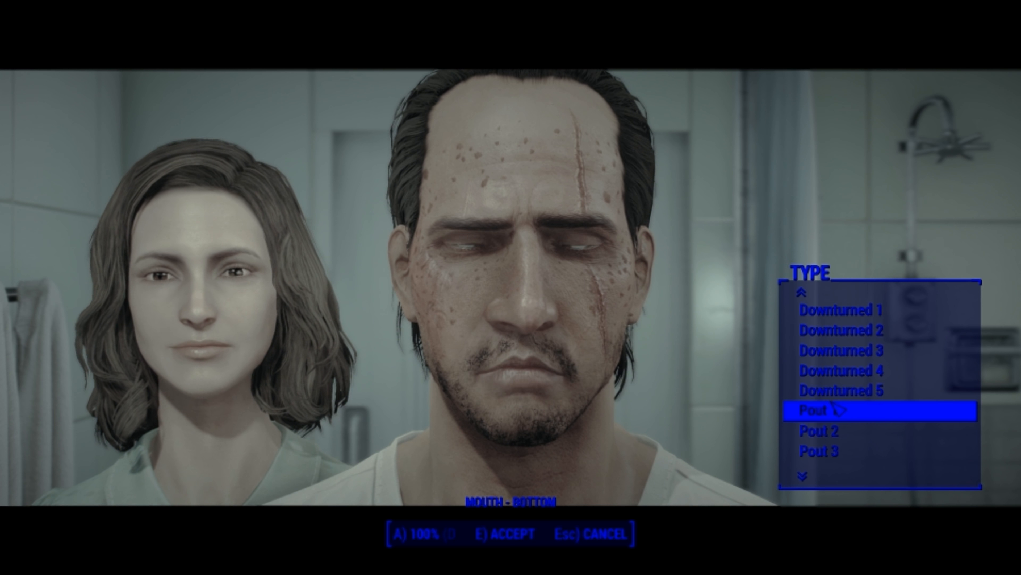
{"action": "scroll", "scroll_direction": "down", "scroll_amount": 3}
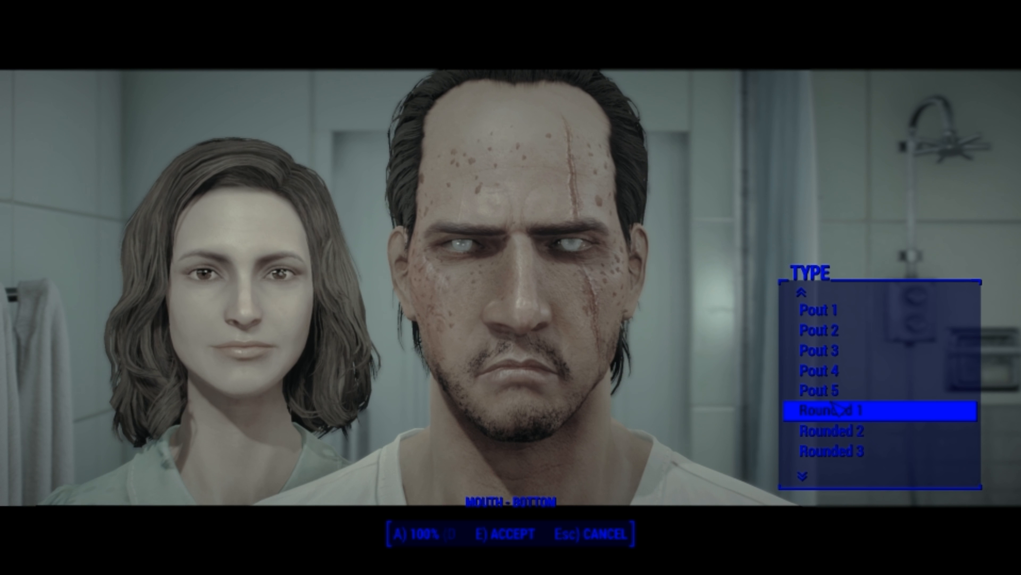
{"action": "scroll", "scroll_direction": "down", "scroll_amount": 3}
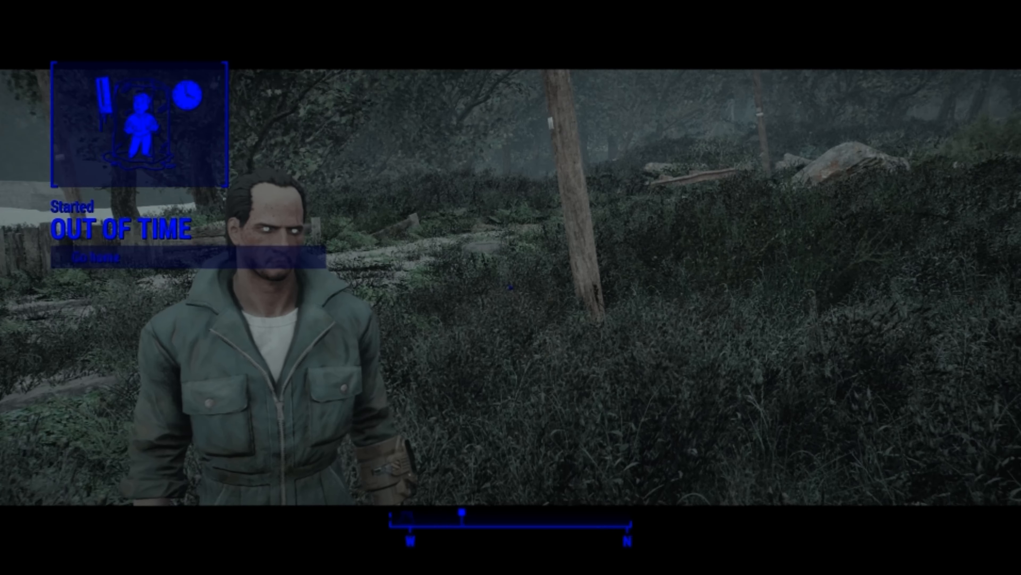
Assign the Focused Pipe pistol to a favourites slot from the Pip-Boy weapons list
{"action": "key", "text": "tab"}
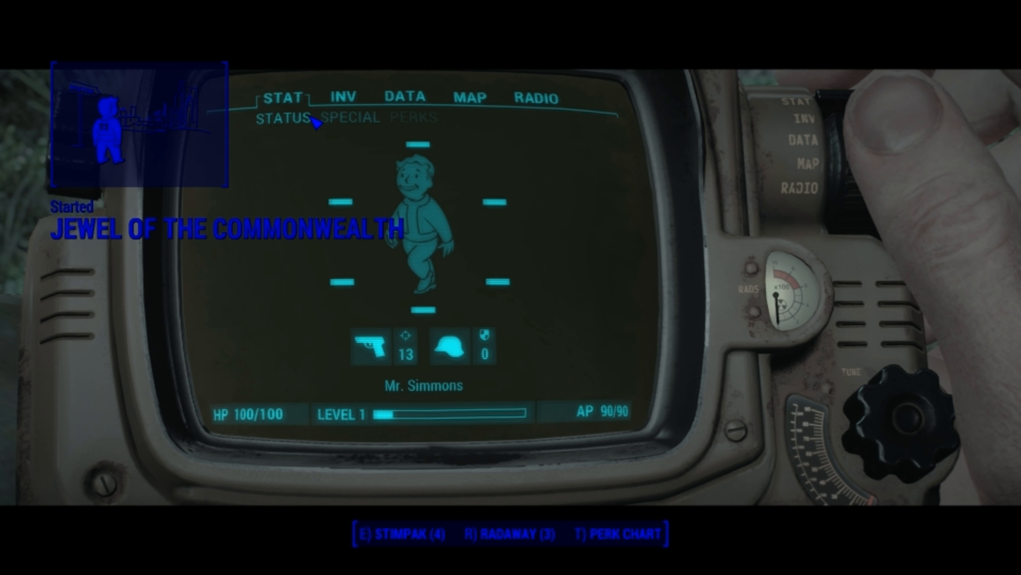
{"action": "left_click", "coordinate": [343, 98]}
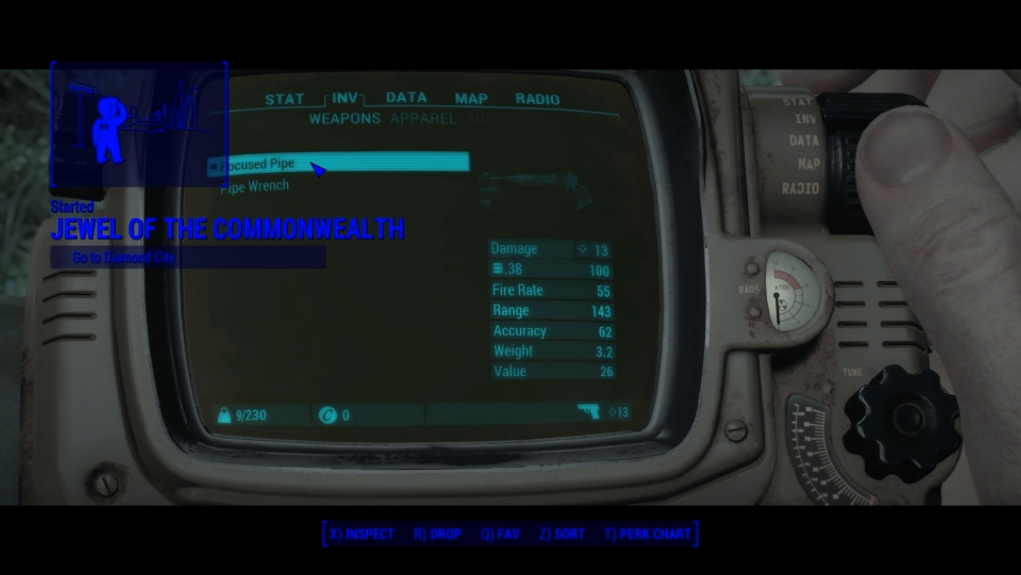
{"action": "key", "text": "q"}
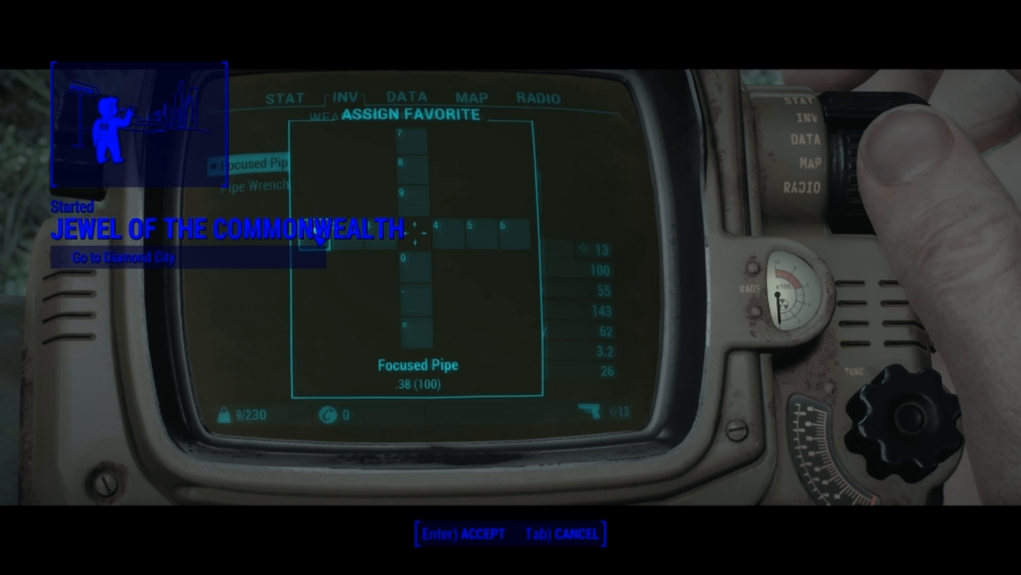
{"action": "key", "text": "Tab"}
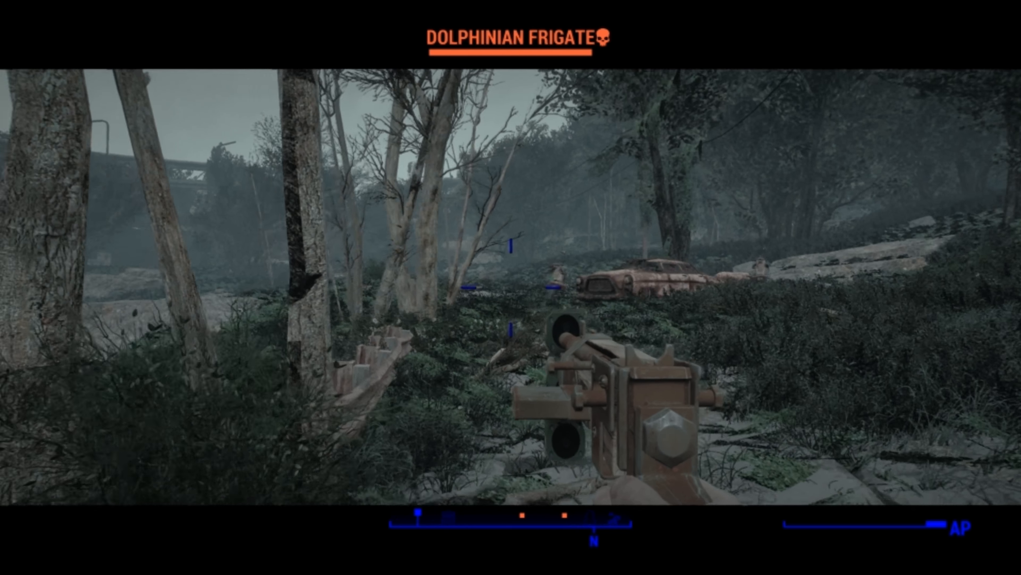
Shoot the Dolphinian Frigate, check the Pip-Boy, then fire on the Cosmo Squid Assistant Sailer
{"action": "left_click", "coordinate": [511, 287]}
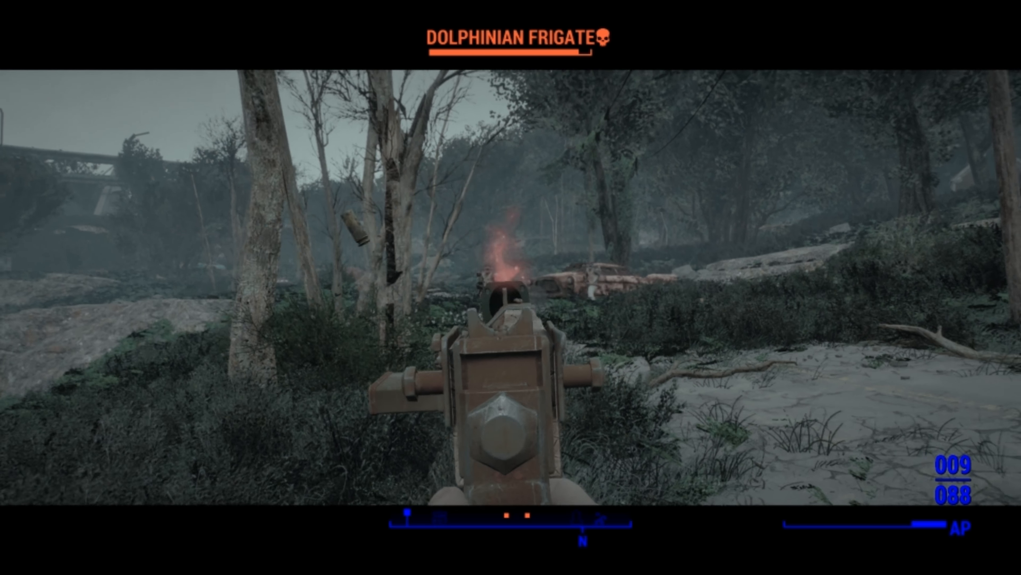
{"action": "left_click", "coordinate": [511, 287]}
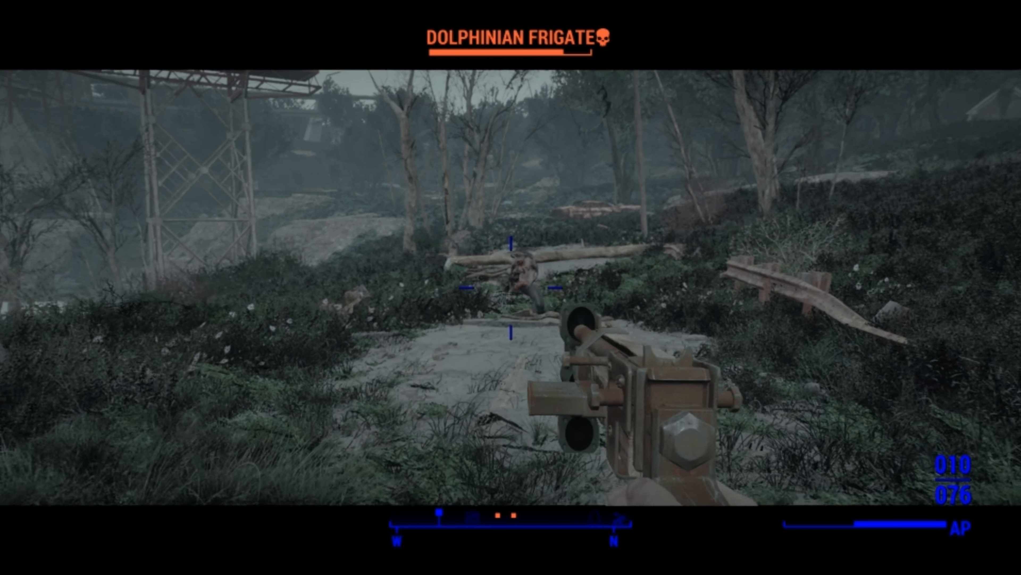
{"action": "key", "text": "v"}
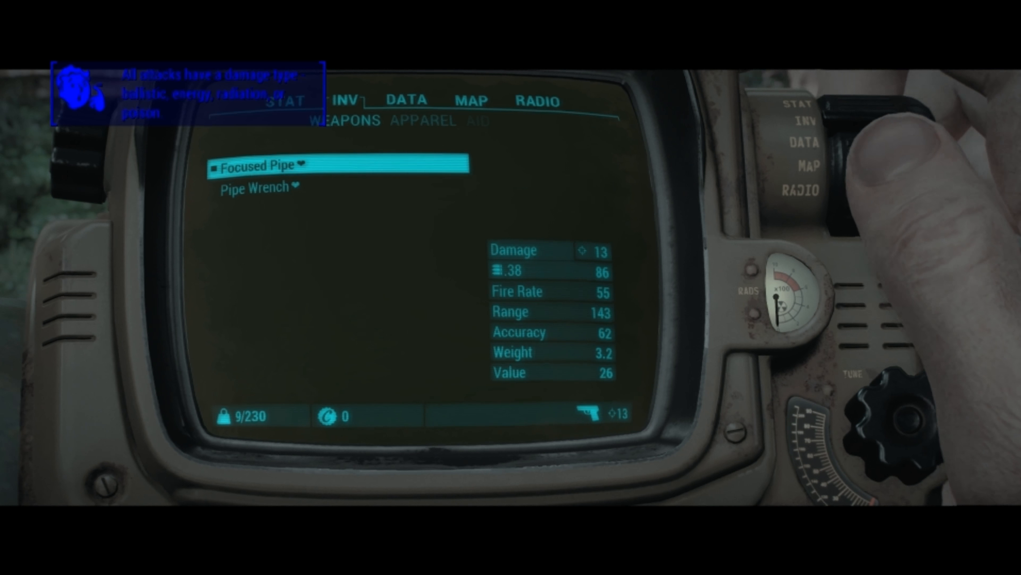
{"action": "key", "text": "tab"}
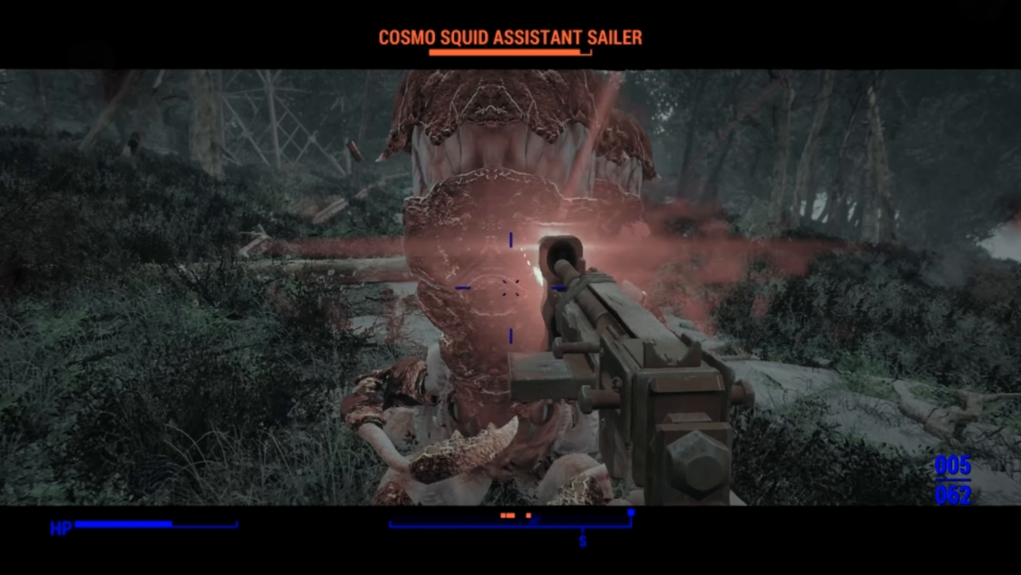
{"action": "left_click", "coordinate": [511, 287]}
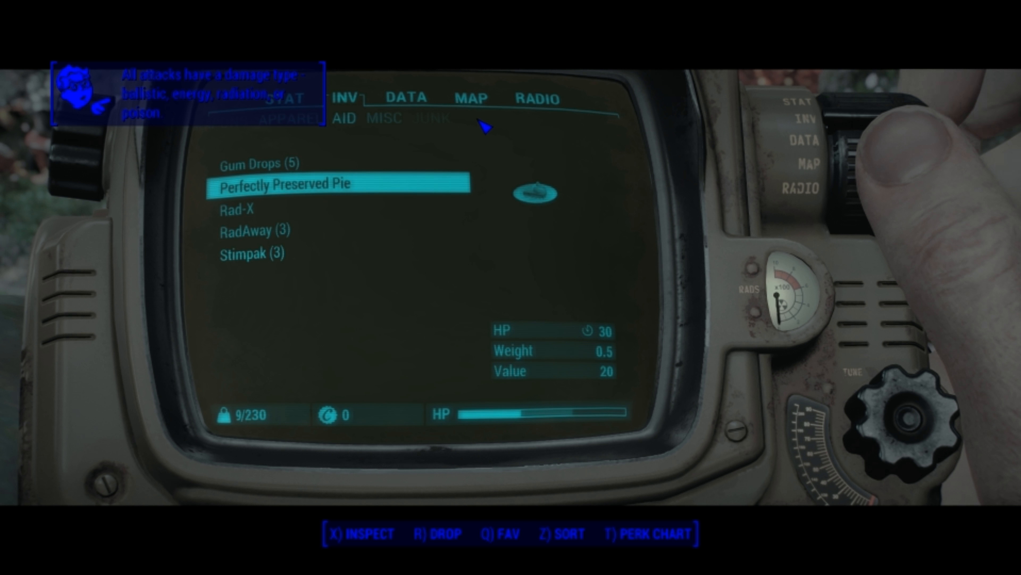
Check the Aid items, then keep fighting the Cosmo Squid Assistant Sailers at close range
{"action": "scroll", "scroll_direction": "down", "scroll_amount": 3}
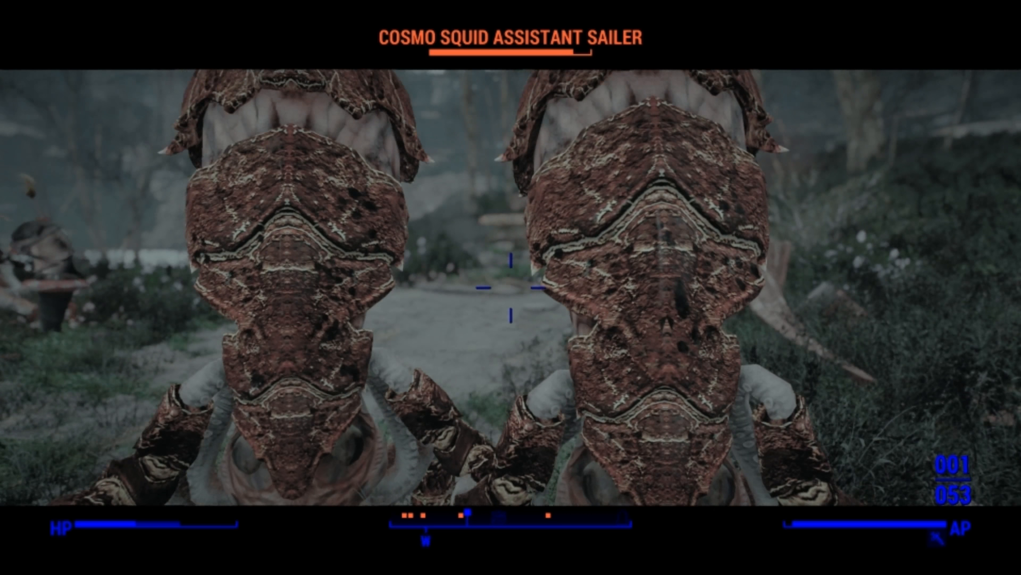
{"action": "key", "text": "tab"}
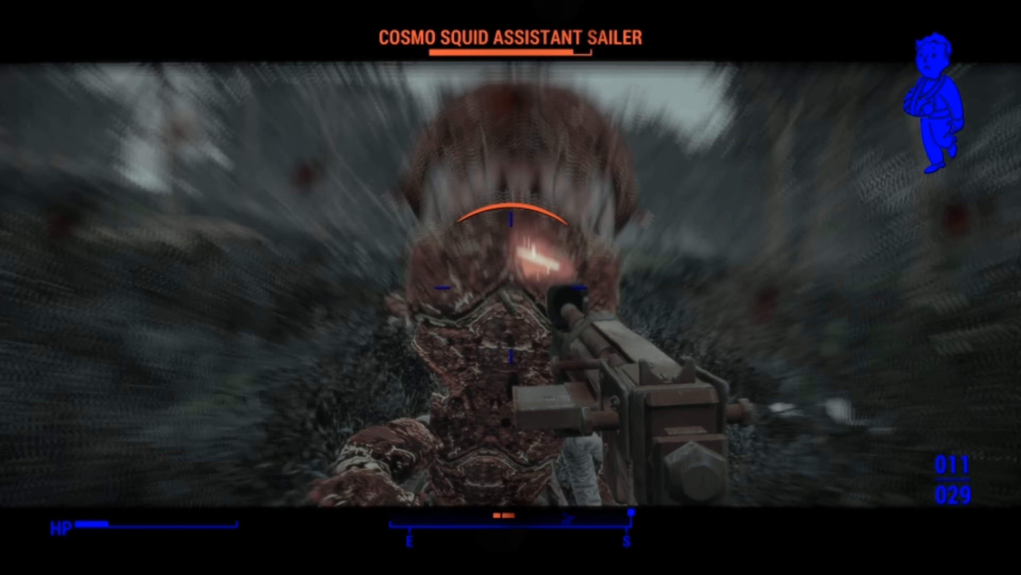
{"action": "key", "text": "tab"}
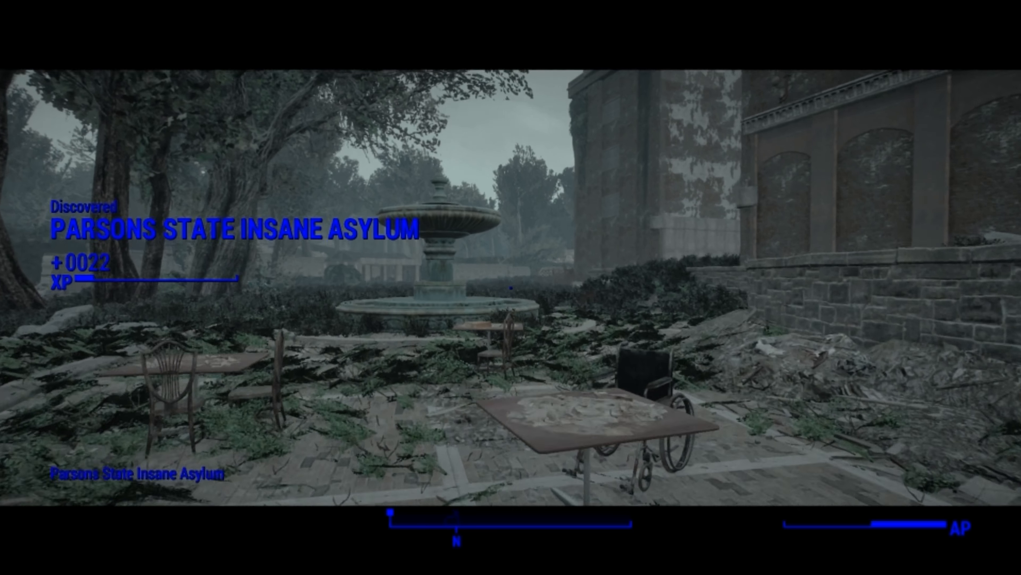
Review Holly's status and carried items in the Pip-Boy before crossing the asylum grounds
{"action": "key", "text": "tab"}
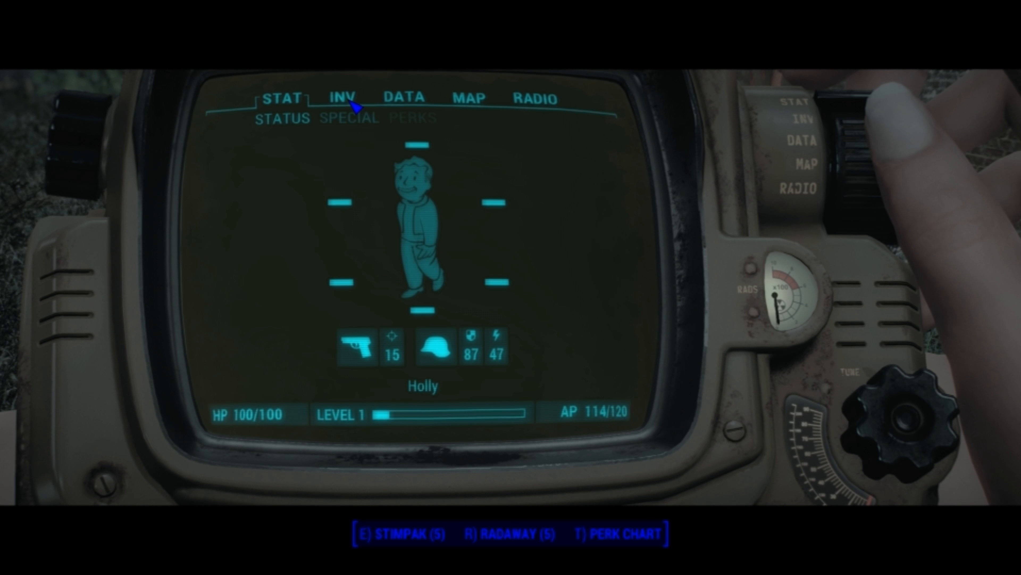
{"action": "left_click", "coordinate": [343, 98]}
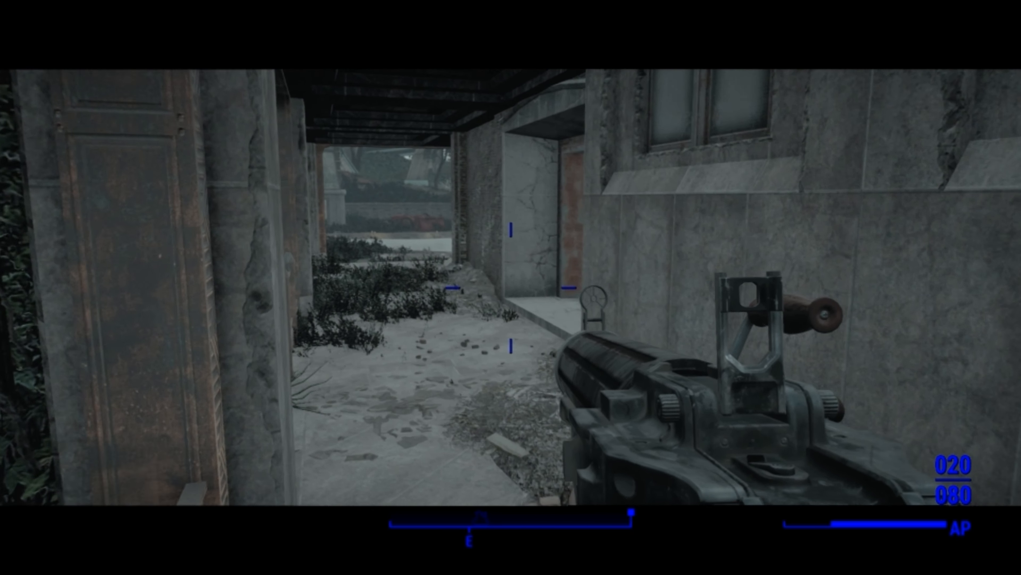
{"action": "mouse_move", "coordinate": [511, 287]}
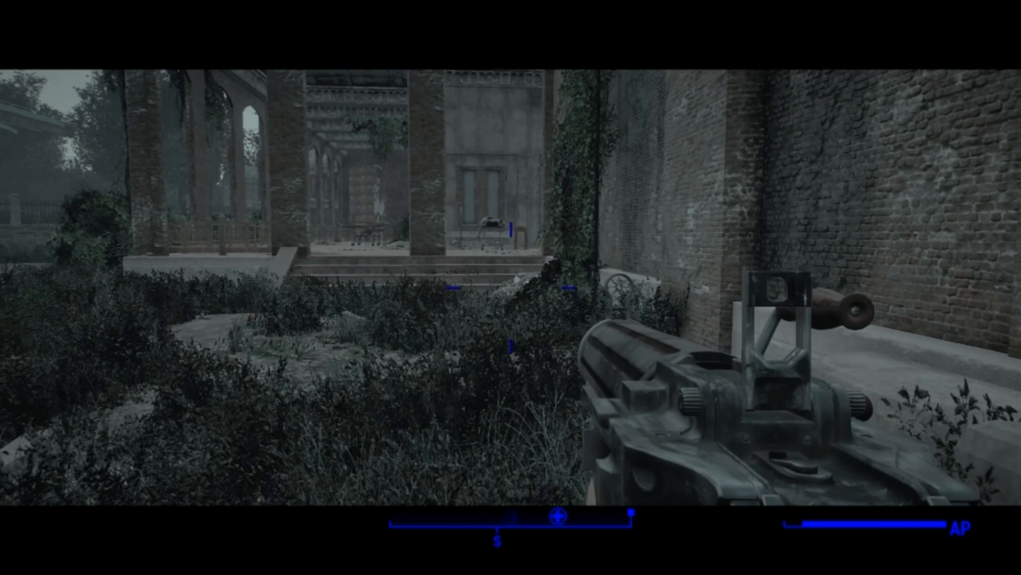
{"action": "mouse_move", "coordinate": [511, 287]}
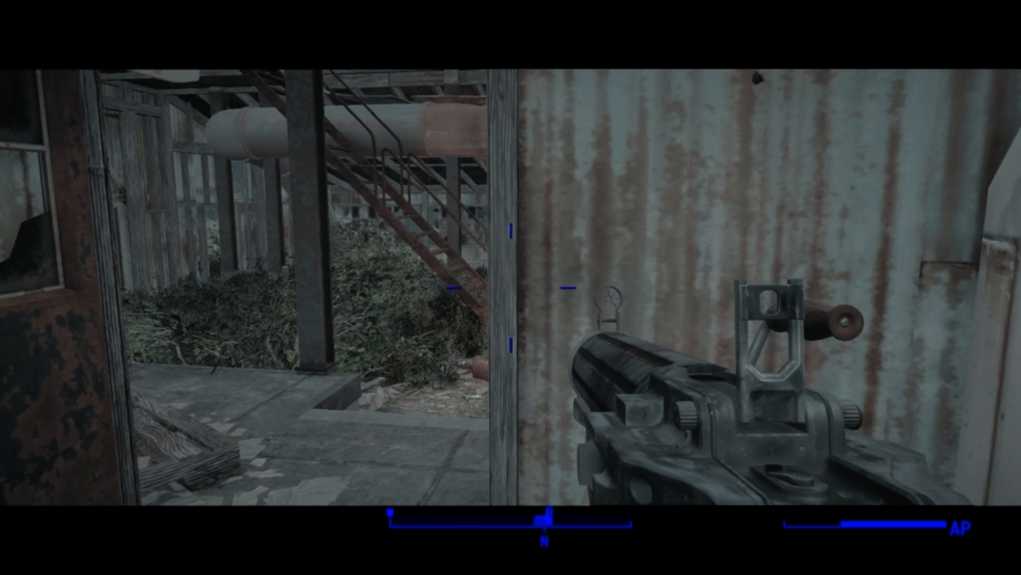
{"action": "mouse_move", "coordinate": [510, 287]}
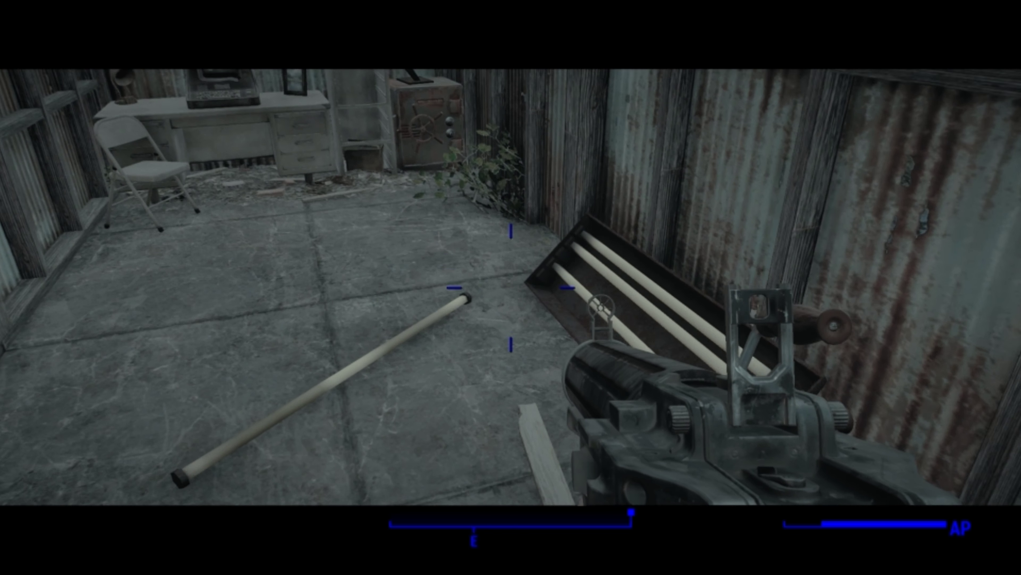
{"action": "mouse_move", "coordinate": [510, 287]}
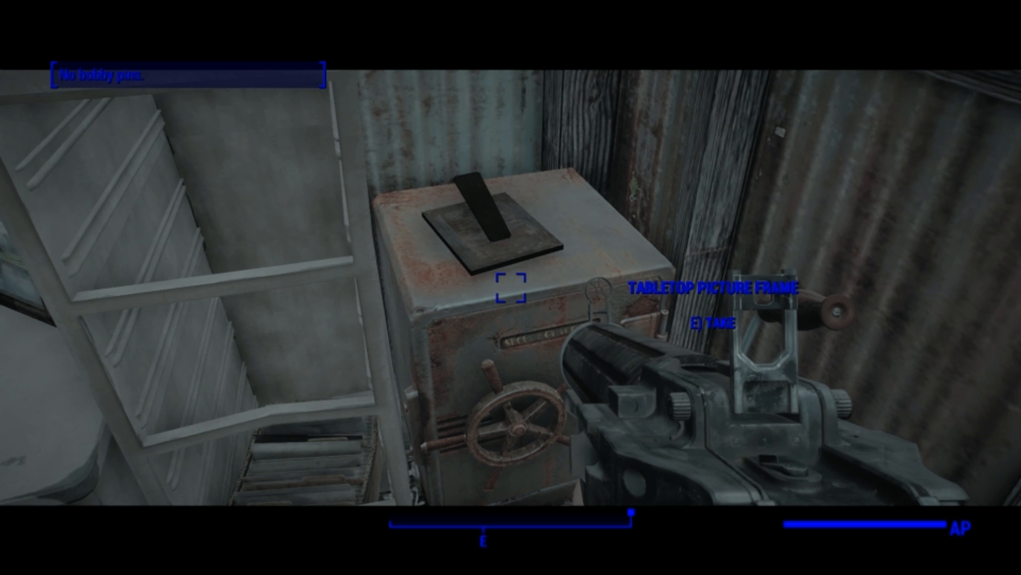
{"action": "mouse_move", "coordinate": [511, 287]}
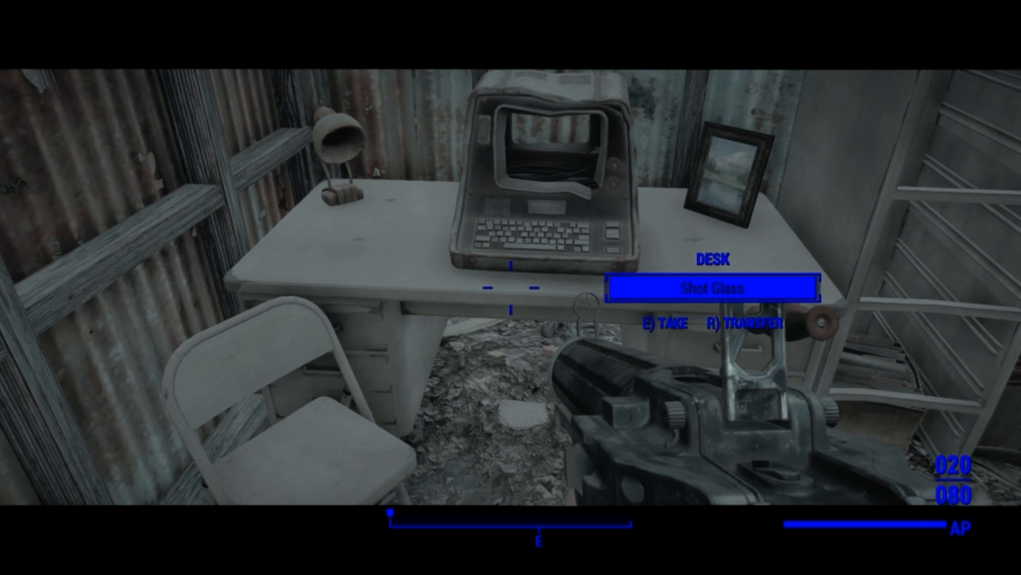
{"action": "mouse_move", "coordinate": [511, 287]}
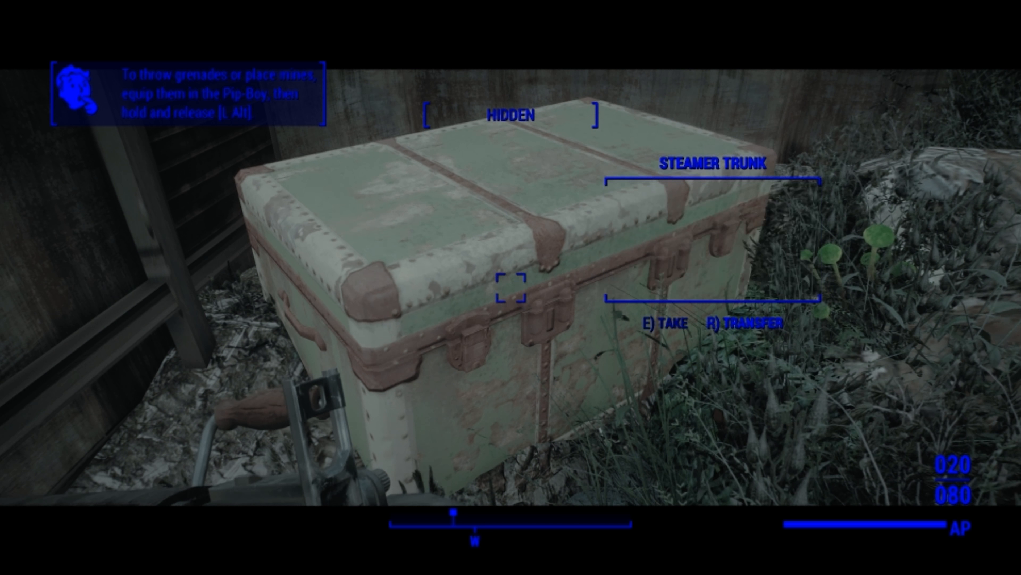
{"action": "mouse_move", "coordinate": [510, 287]}
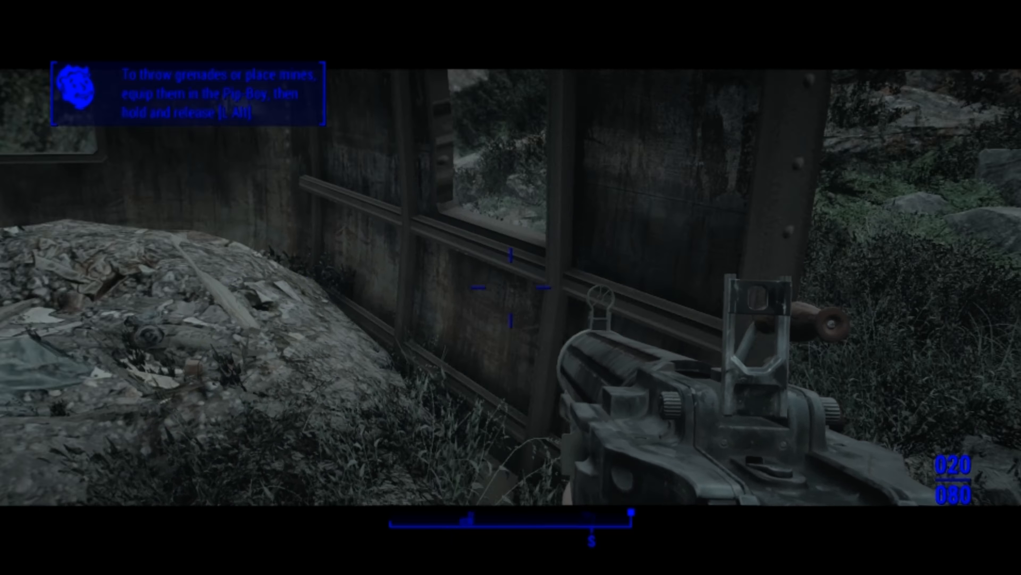
Equip the Night-Vision Four-Crank Pipe from Holly's weapons list
{"action": "key", "text": "Tab"}
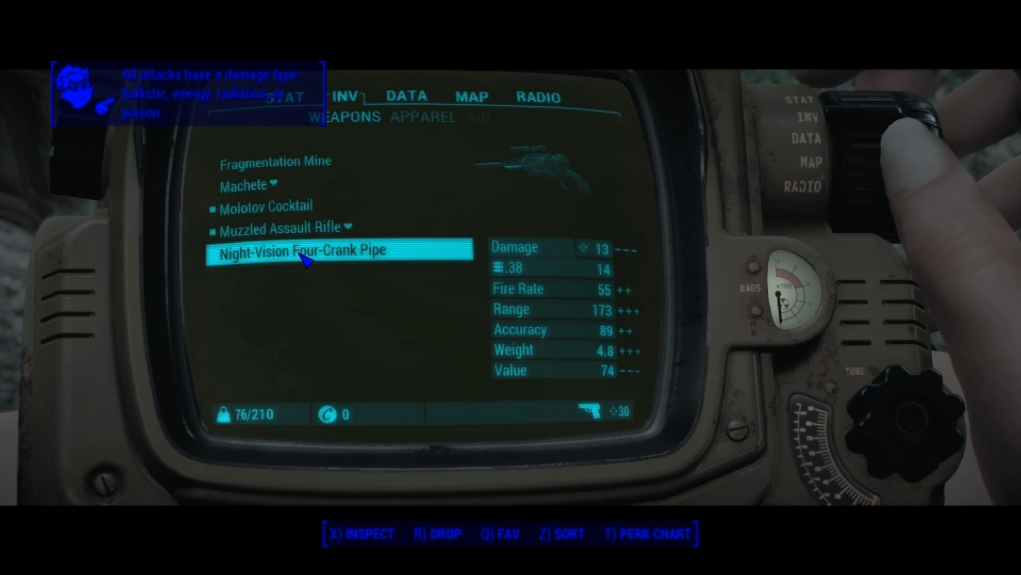
{"action": "key", "text": "q"}
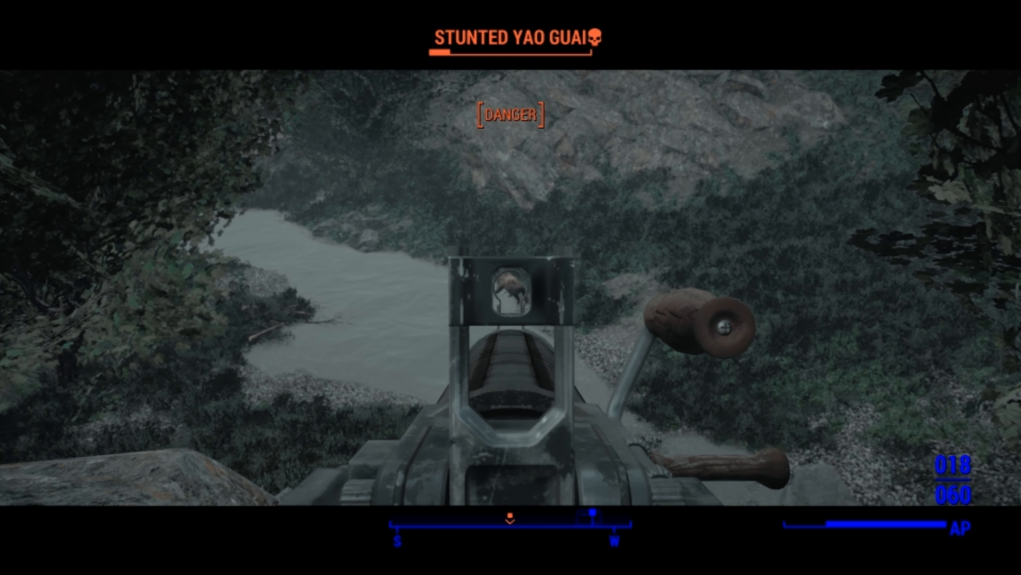
Fire on the Stunted Yao Guai along the riverbank
{"action": "left_click", "coordinate": [511, 288]}
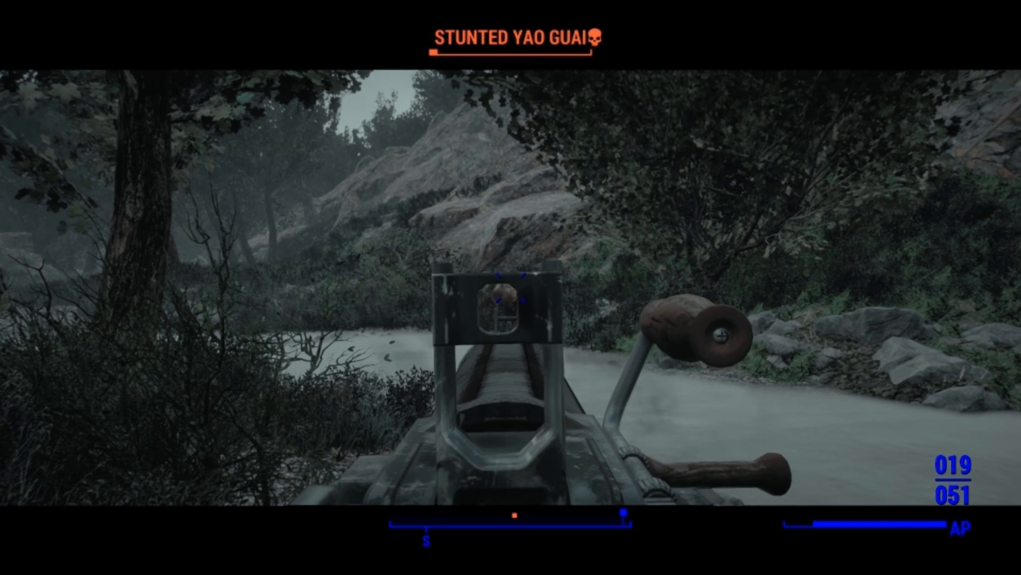
{"action": "mouse_move", "coordinate": [510, 287]}
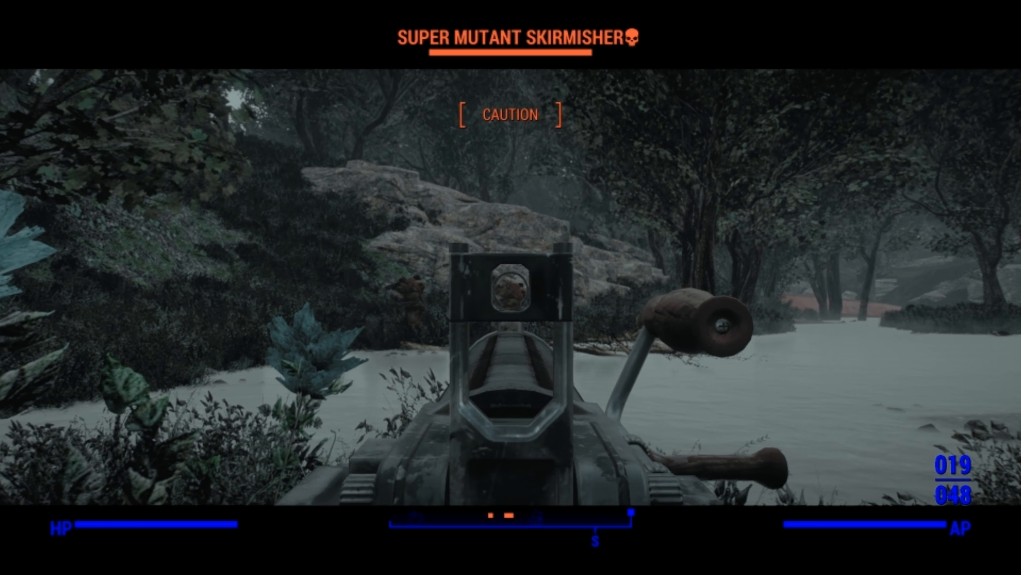
Engage the Super Mutant Skirmisher, then view the remaining weapons: Machete and Muzzled Assault Rifle
{"action": "key", "text": "Tab"}
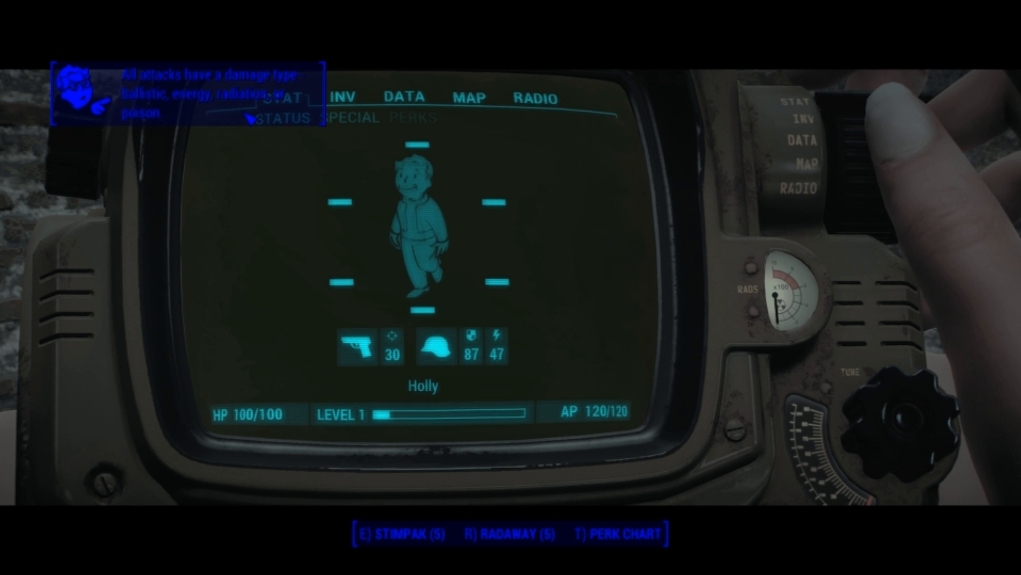
{"action": "left_click", "coordinate": [343, 96]}
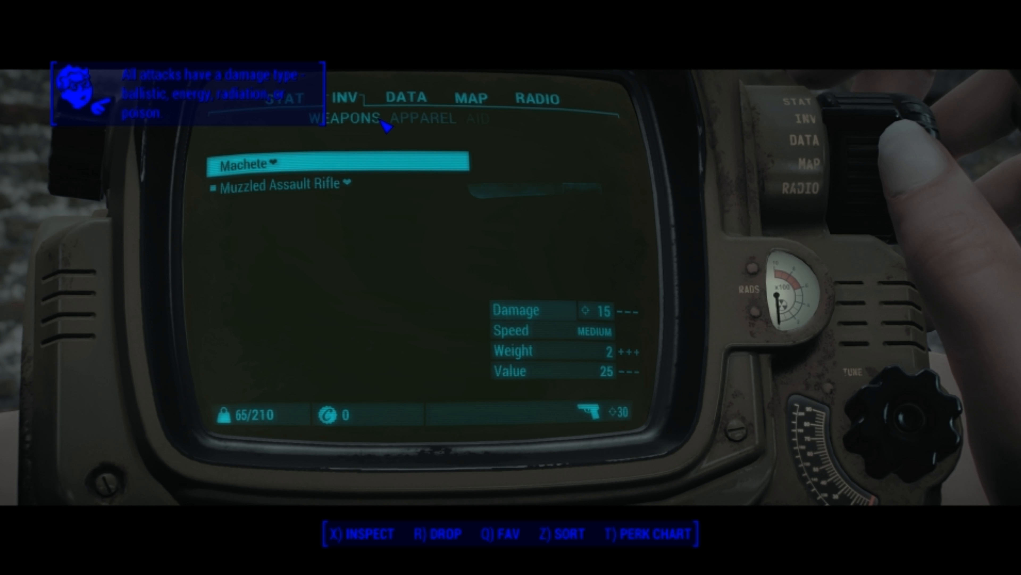